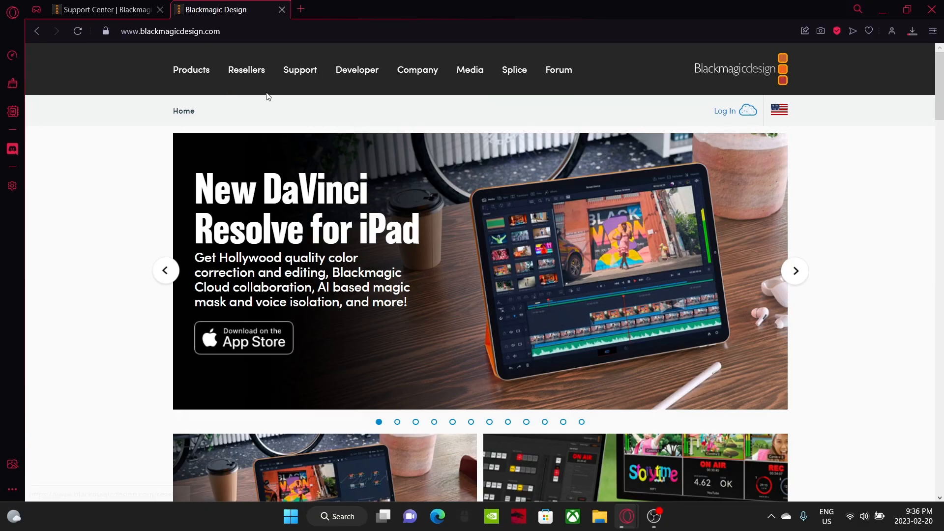
{"action": "mouse_move", "coordinate": [241, 95]}
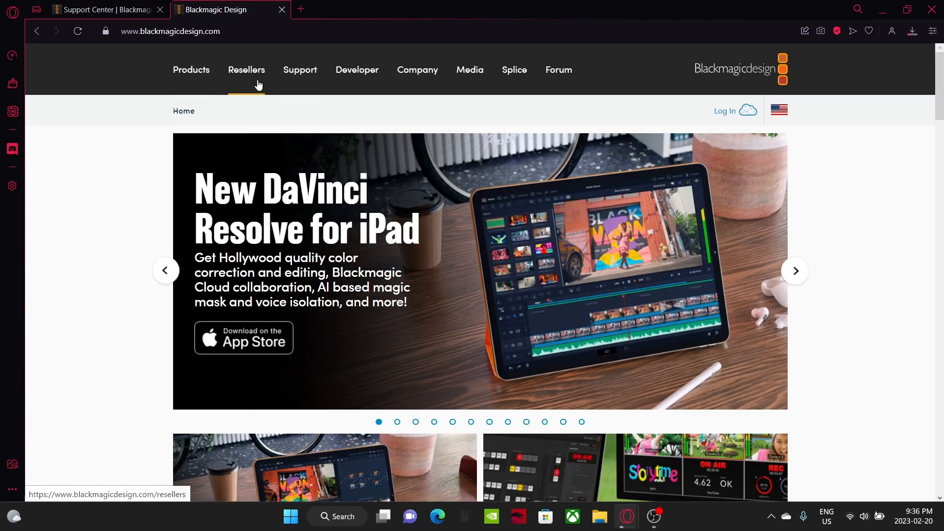
Reach the DaVinci Resolve 18 page from the Products catalogue and start the free download, bringing up its registration form
{"action": "left_click", "coordinate": [191, 70]}
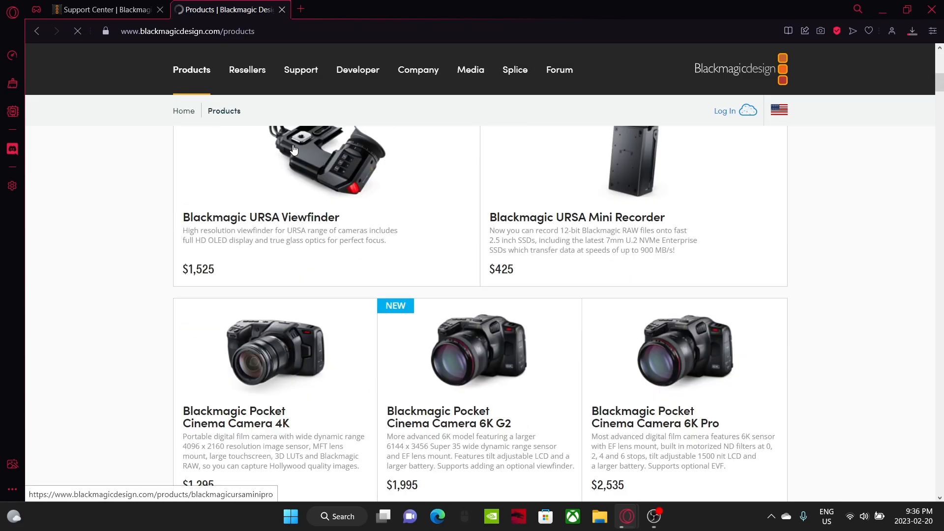
{"action": "scroll", "scroll_direction": "down", "scroll_amount": 3}
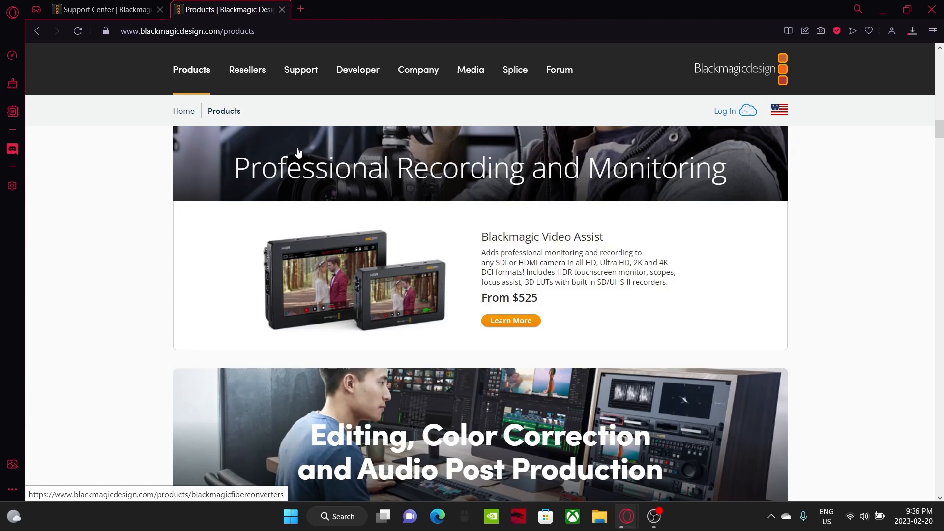
{"action": "scroll", "scroll_direction": "down", "scroll_amount": 3}
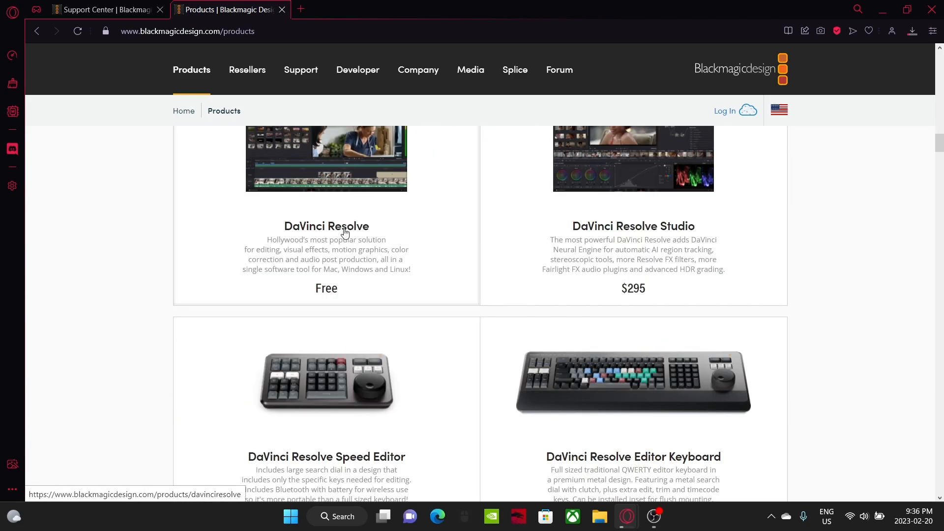
{"action": "left_click", "coordinate": [327, 226]}
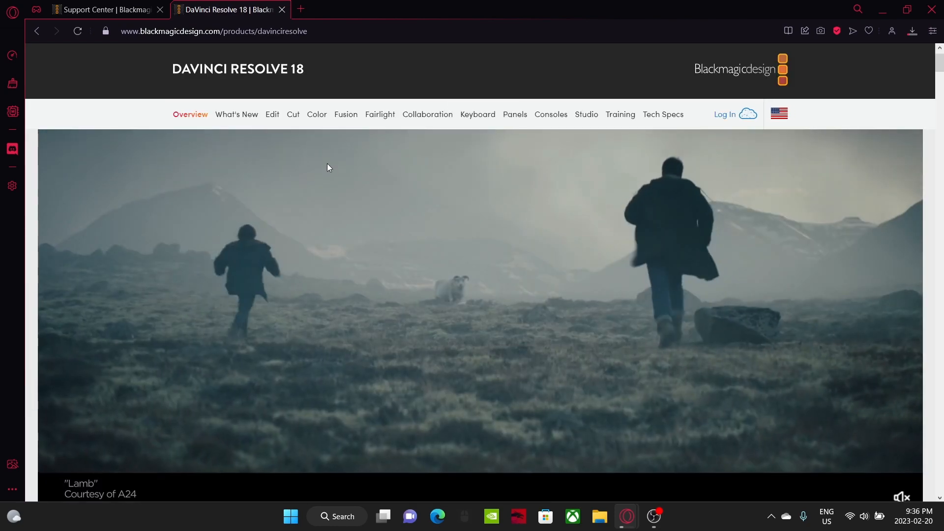
{"action": "scroll", "scroll_direction": "down", "scroll_amount": 3}
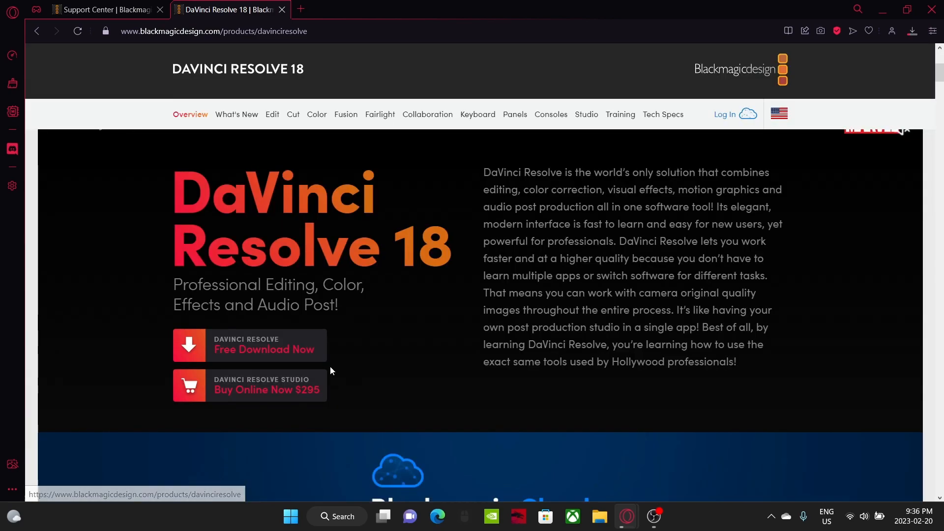
{"action": "left_click", "coordinate": [264, 349]}
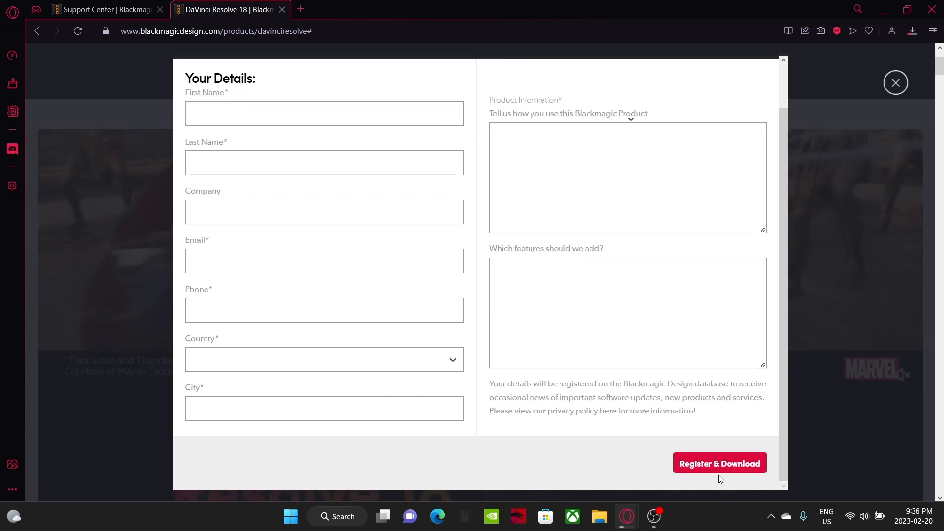
Leave the blank registration form and return to the Products catalogue
{"action": "left_click", "coordinate": [895, 82]}
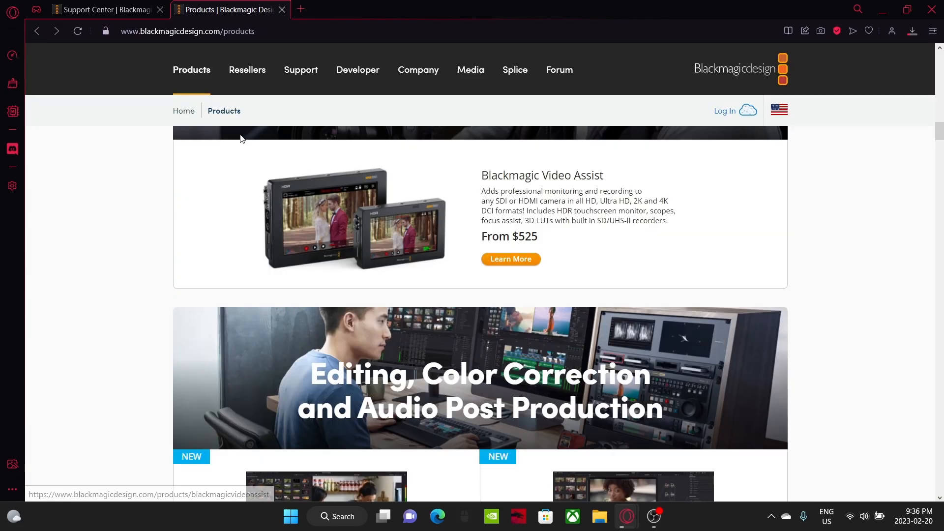
Go from the Products page to the Support Center with its Latest Downloads list
{"action": "scroll", "scroll_direction": "down", "scroll_amount": 3}
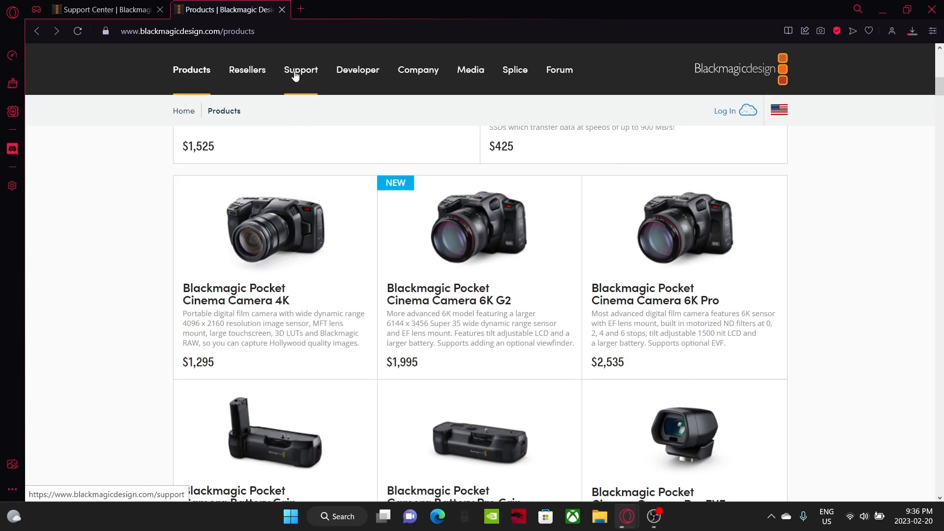
{"action": "left_click", "coordinate": [301, 70]}
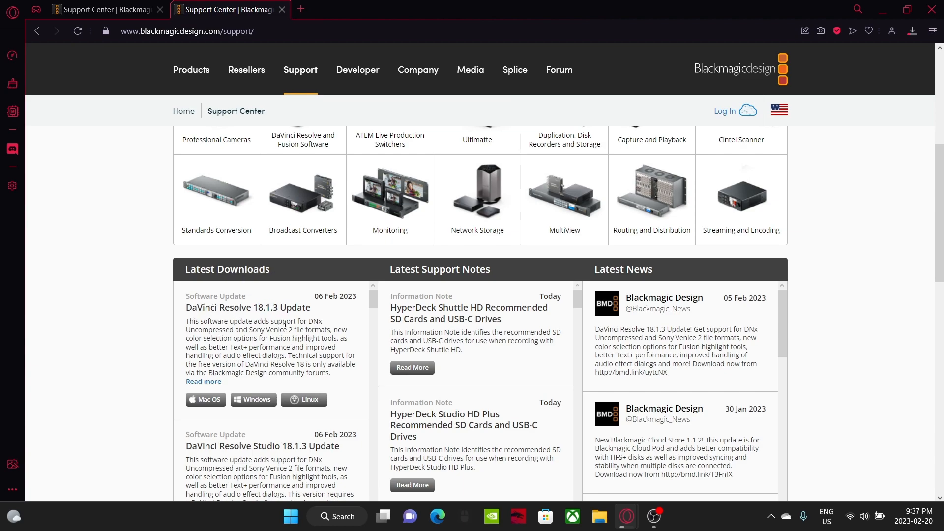
{"action": "mouse_move", "coordinate": [252, 400]}
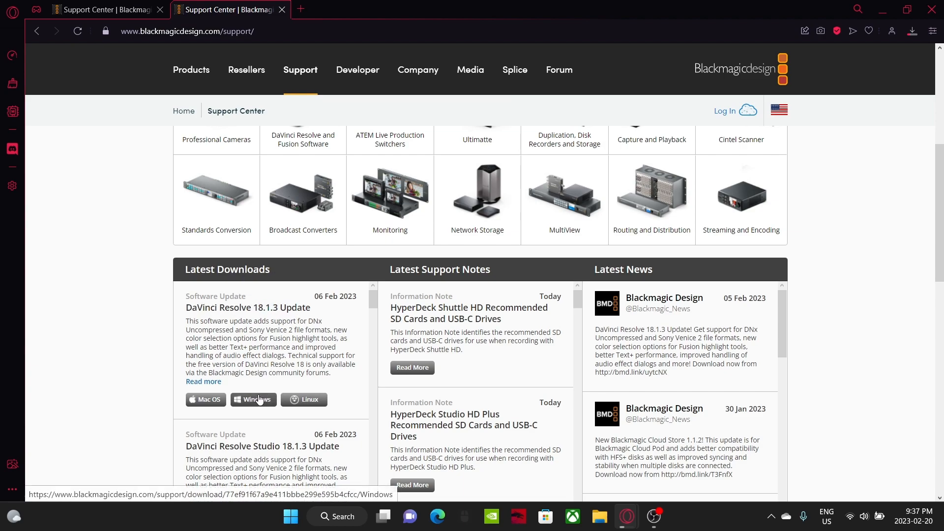
Get the DaVinci Resolve 18.1.3 Update for Windows, skipping registration so DaVinci_Resolve_18.1.3_Windows.zip starts downloading
{"action": "left_click", "coordinate": [254, 400]}
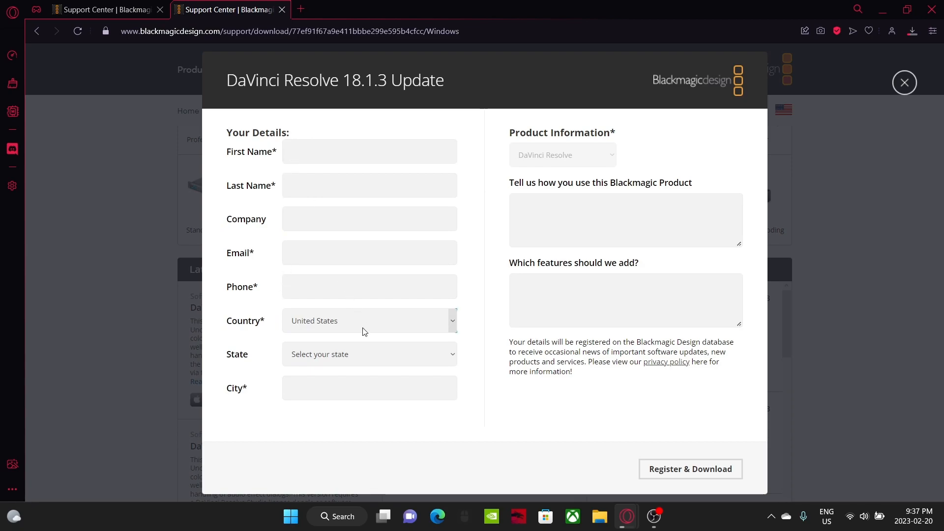
{"action": "left_click", "coordinate": [369, 321]}
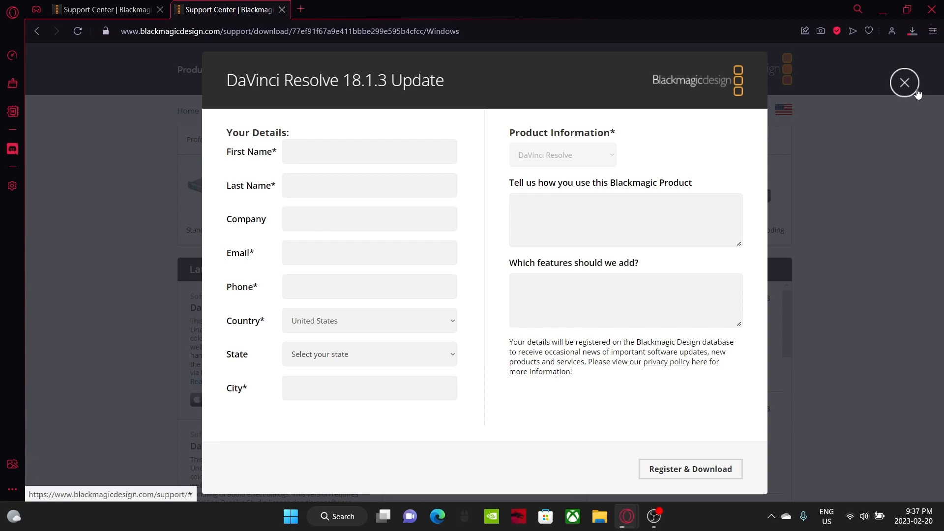
{"action": "left_click", "coordinate": [690, 470]}
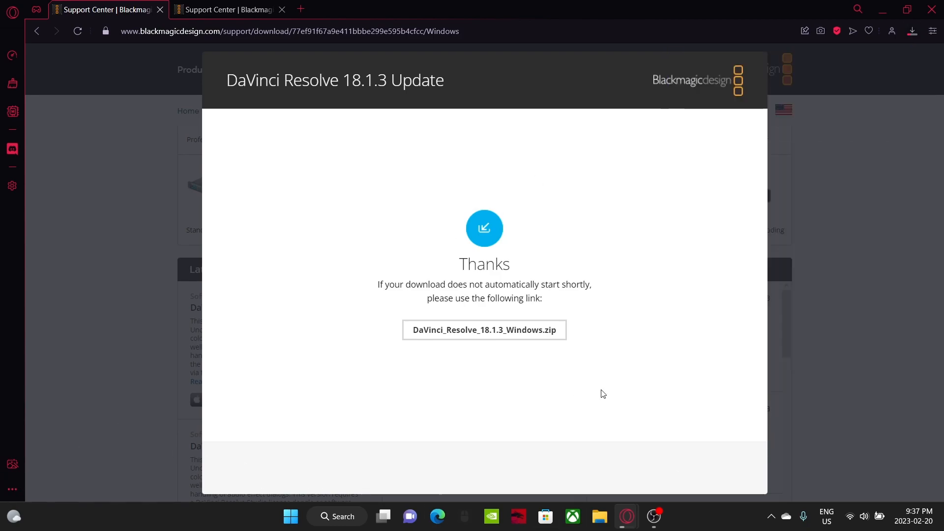
{"action": "left_click", "coordinate": [912, 31]}
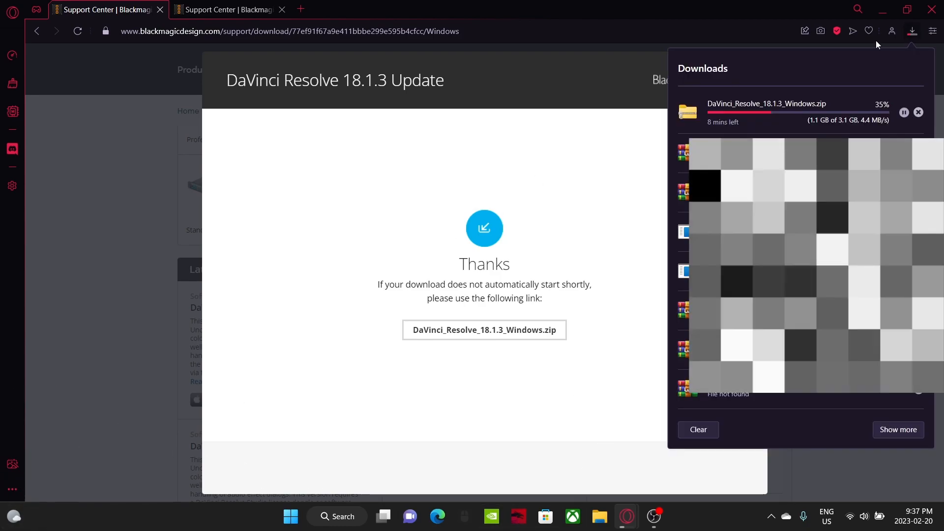
{"action": "left_click", "coordinate": [564, 150]}
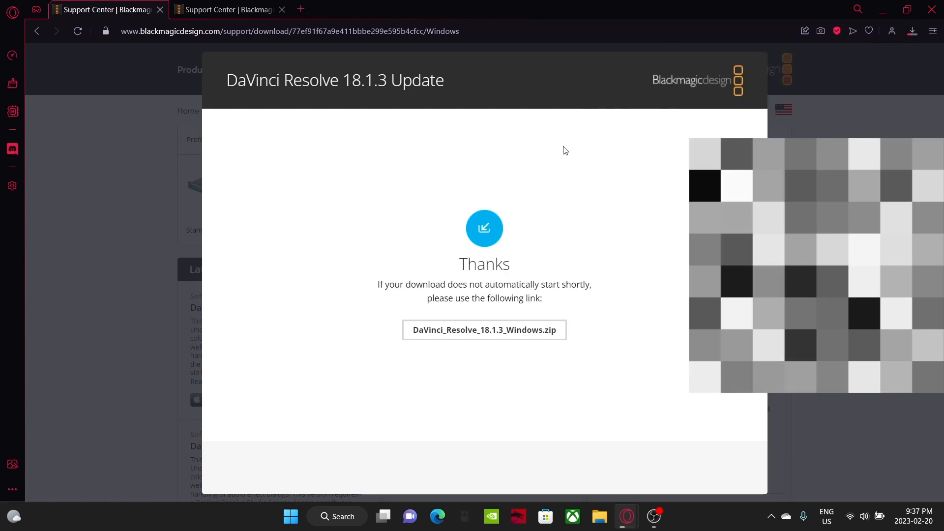
{"action": "left_click", "coordinate": [226, 9]}
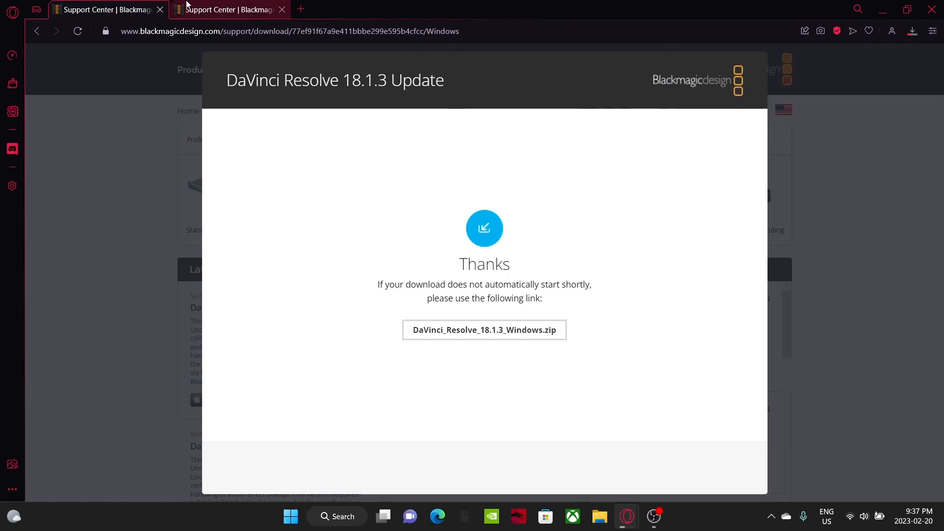